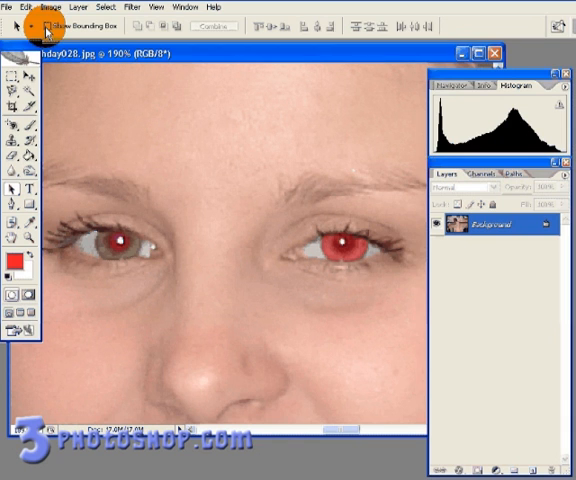
Step: Bring up File Info for the photo and show its recorded camera data (flash, red-eye reduction)
left_click(8, 8)
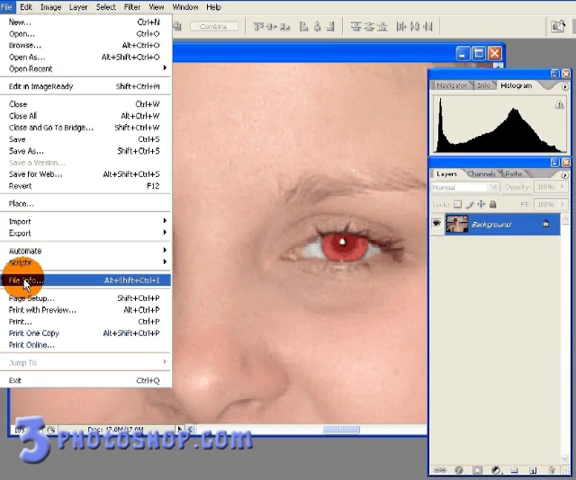
left_click(30, 270)
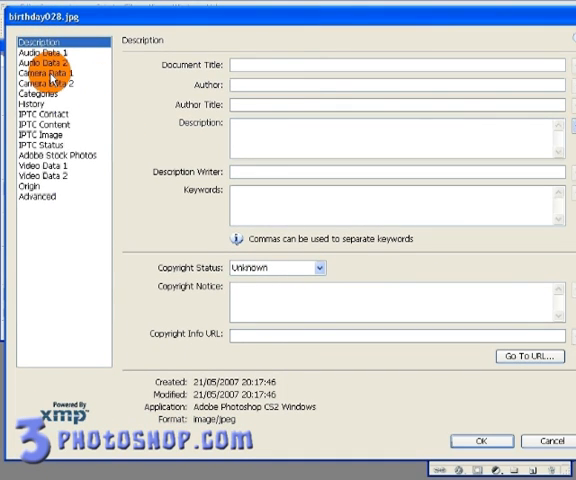
left_click(48, 72)
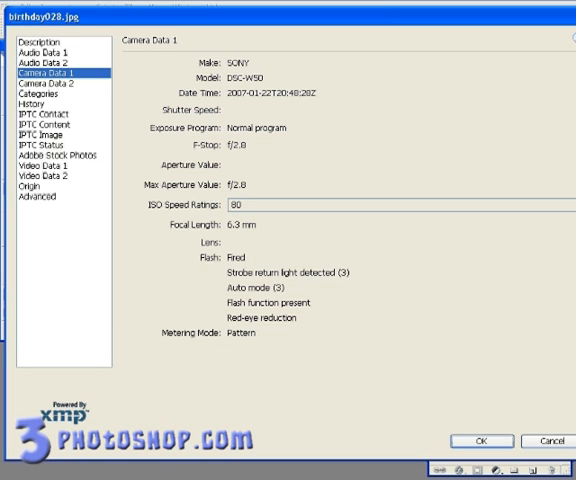
mouse_move(544, 440)
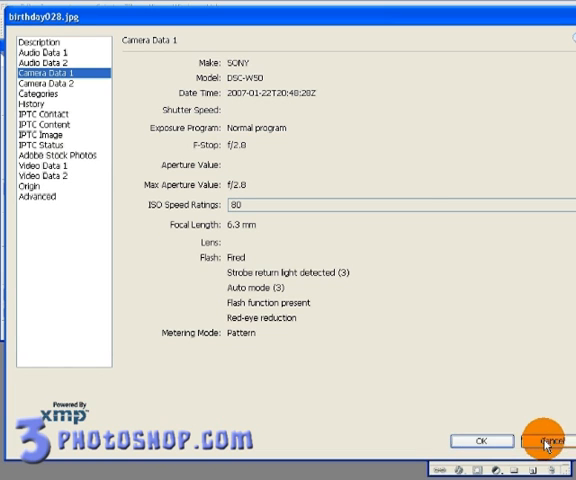
Step: Close the file information to return to the close-up portrait with red eyes
left_click(516, 440)
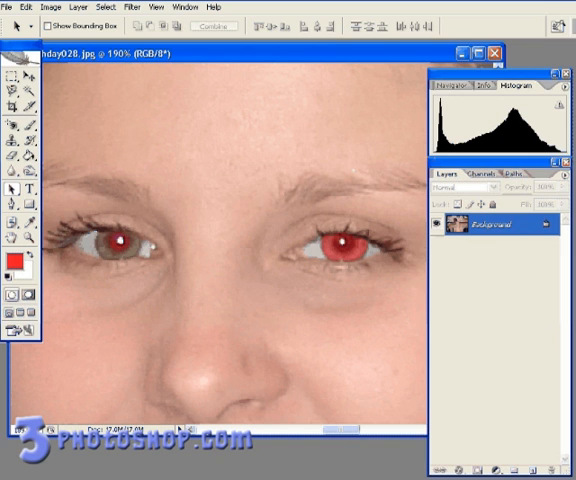
Step: Zoom in on the left eye so its red pupil fills the canvas for correction
left_click(104, 244)
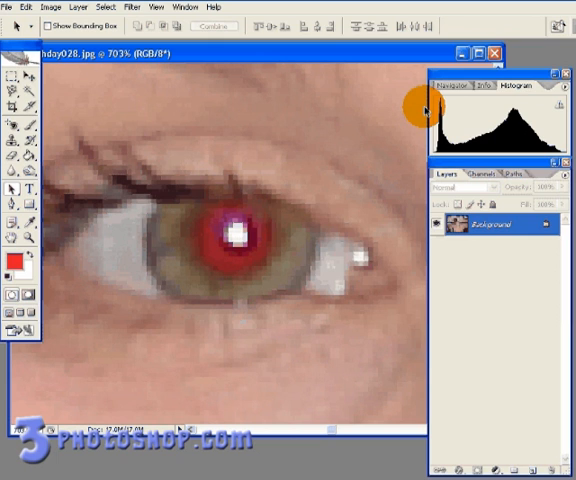
mouse_move(104, 118)
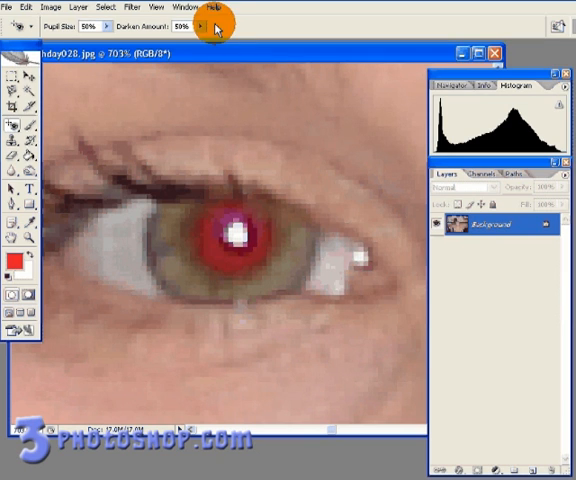
mouse_move(292, 16)
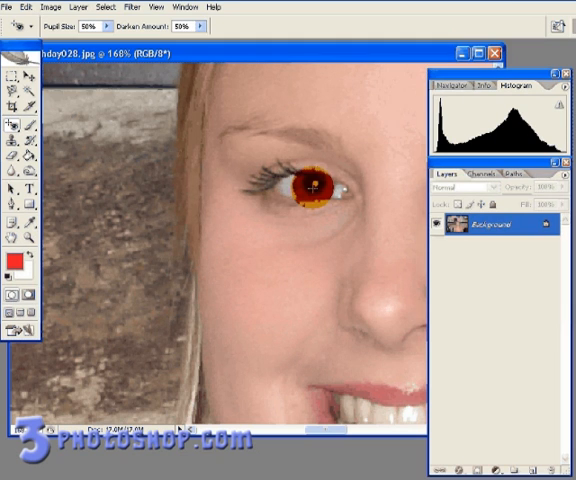
Step: Add a 'right eye' layer and pick a dark grayish-green foreground painting colour
left_click(310, 196)
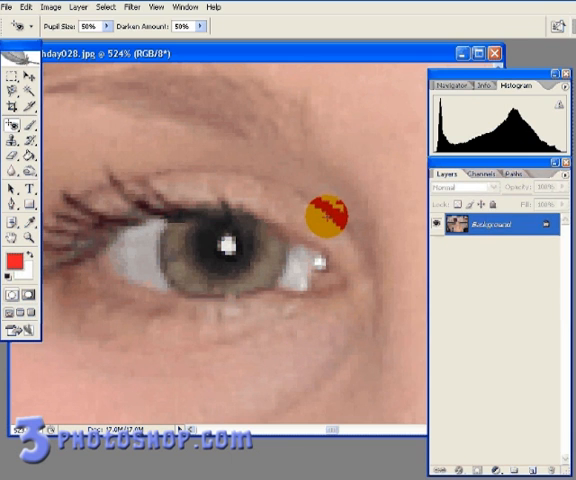
left_click(230, 240)
type("right eye")
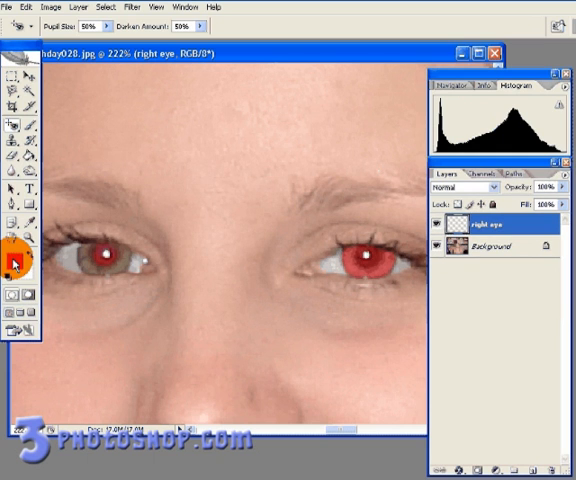
left_click(12, 246)
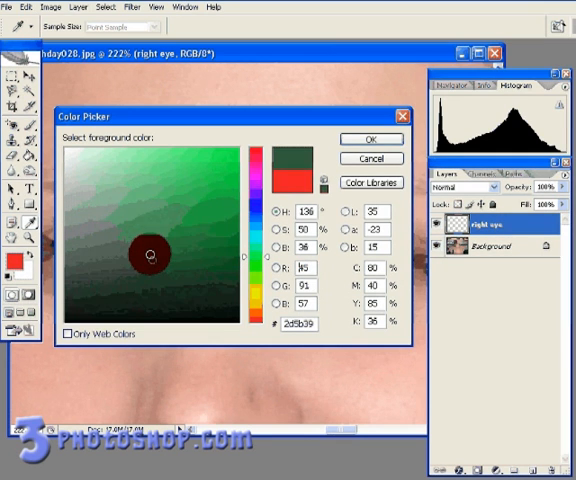
left_click(150, 260)
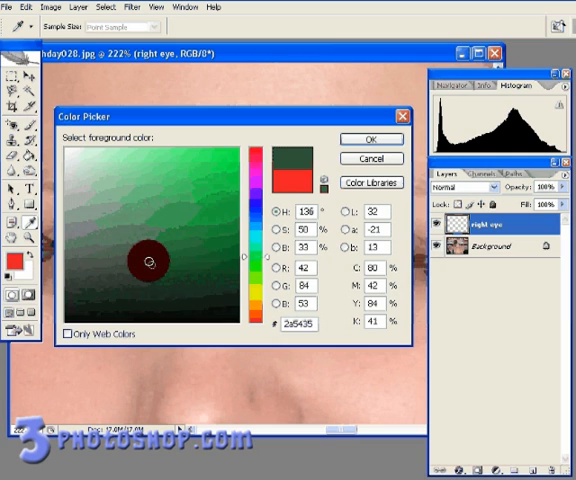
left_click(148, 244)
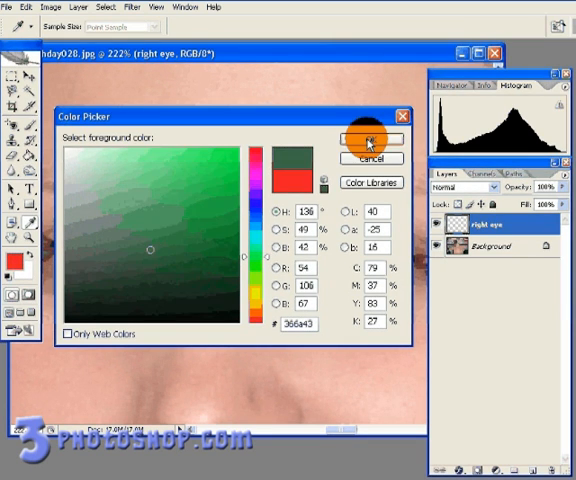
left_click(370, 138)
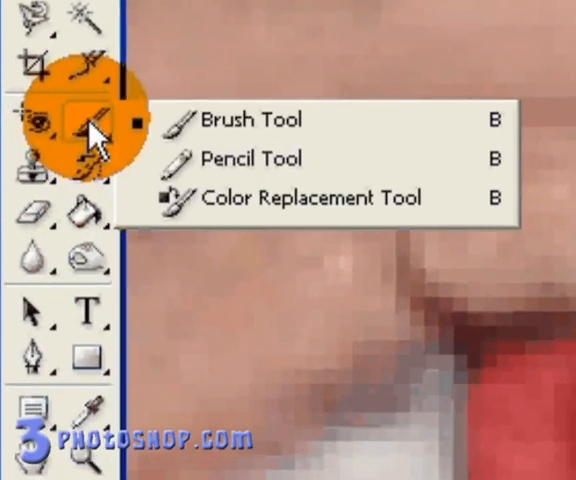
Step: Switch to the Brush tool to paint the right-eye iris solid green on its layer
left_click(238, 120)
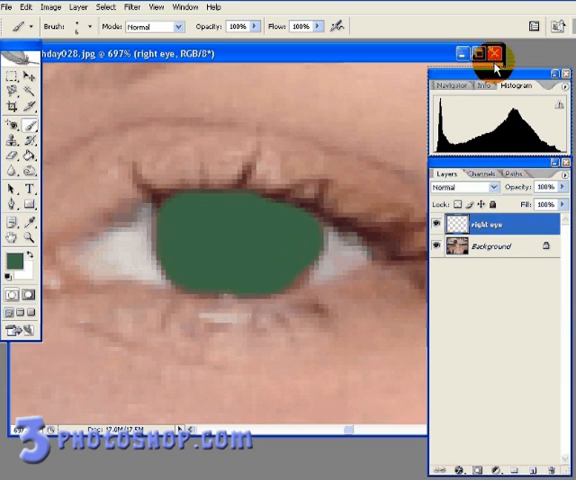
Step: Zoom out to the whole face and lower the right eye layer's opacity for natural Color blending
left_click(476, 188)
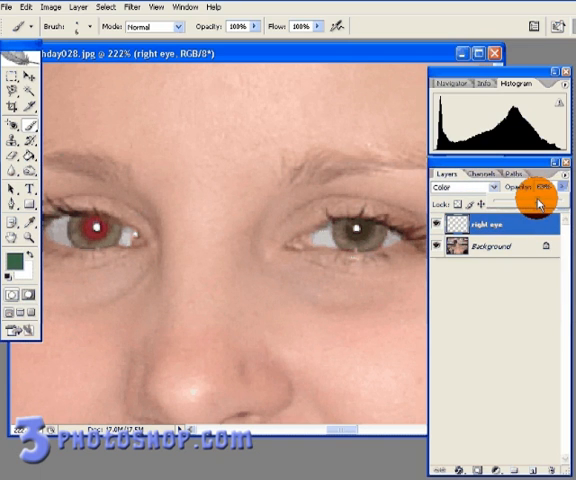
left_click_drag(544, 204, 532, 202)
type("left eye")
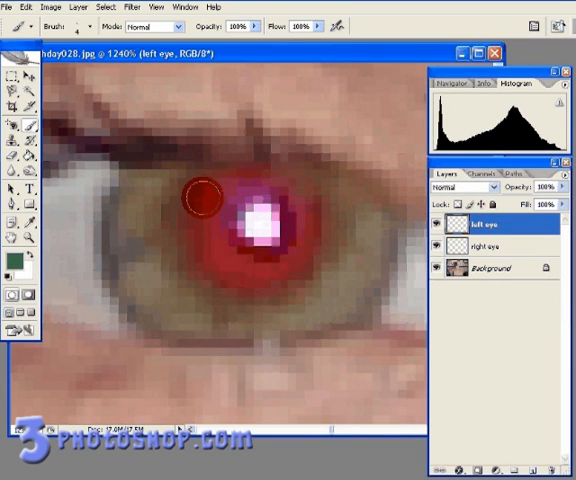
Step: Paint dark green over the red iris of the left-side eye on the 'left eye' layer
left_click_drag(196, 198, 304, 240)
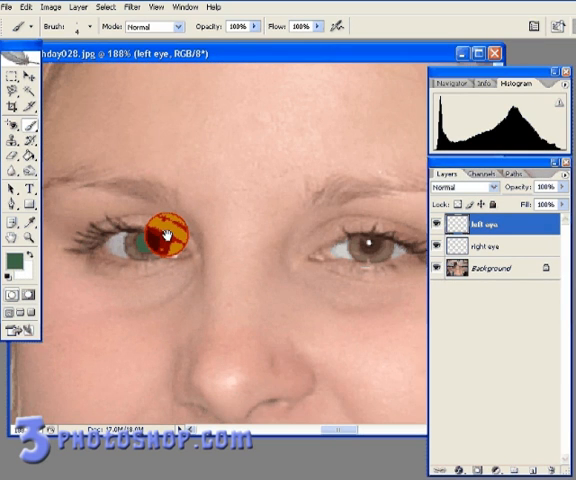
Step: Zoom in on the left-side eye to inspect the recoloured iris
left_click(470, 188)
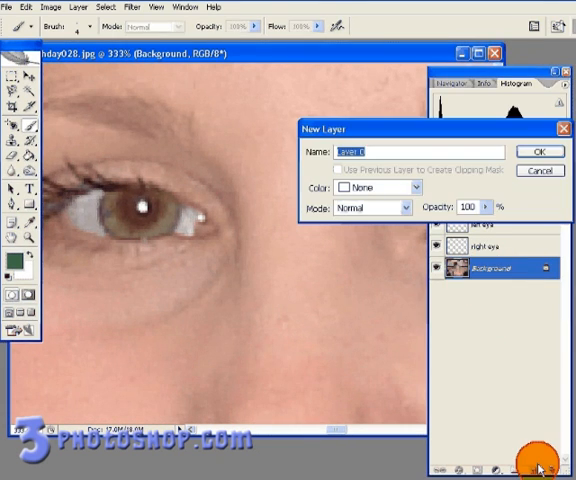
Step: Duplicate the Background layer as 'Background copy' and choose the Burn tool for the pupils
left_click(540, 152)
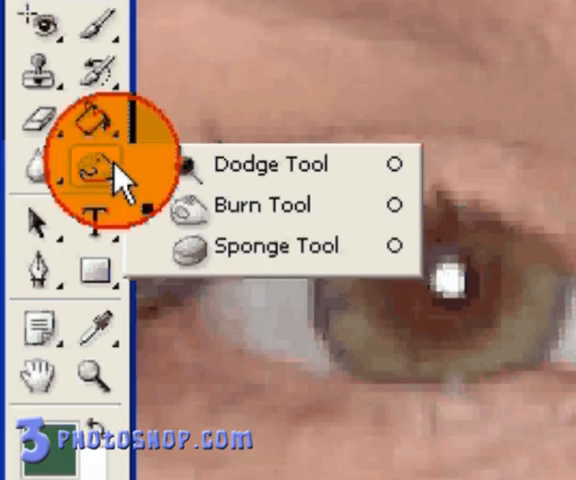
left_click(256, 164)
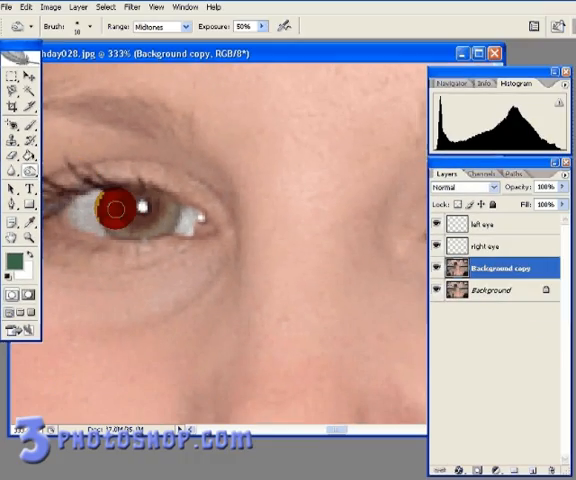